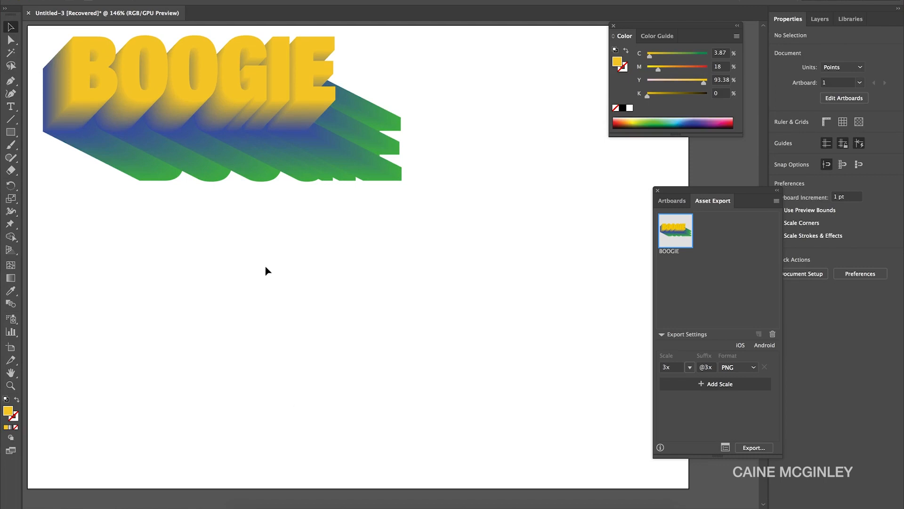
{"action": "mouse_move", "coordinate": [25, 302]}
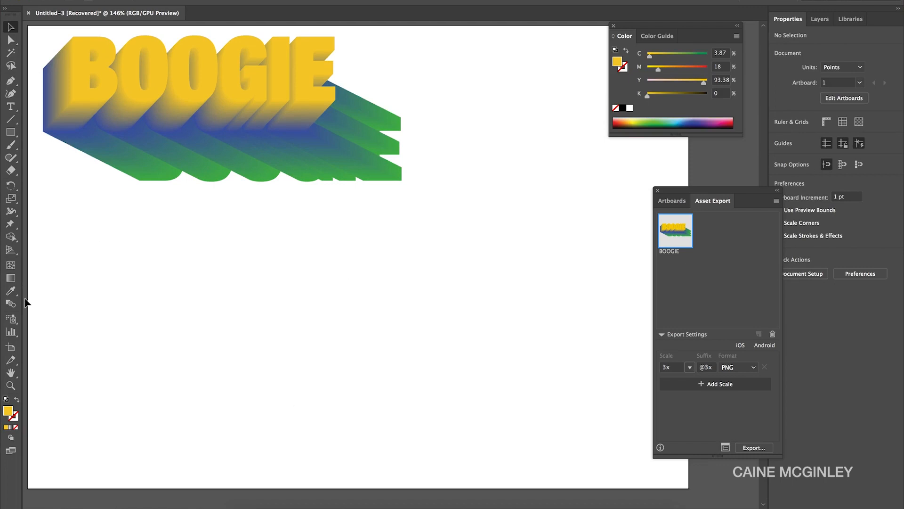
{"action": "mouse_move", "coordinate": [11, 110]}
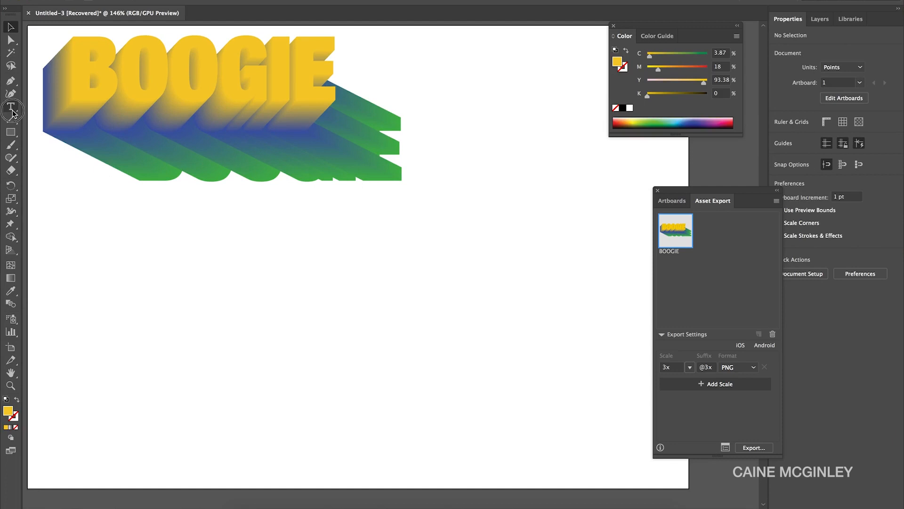
Create a new text object on the artboard reading BOOGIE
{"action": "left_click", "coordinate": [171, 344]}
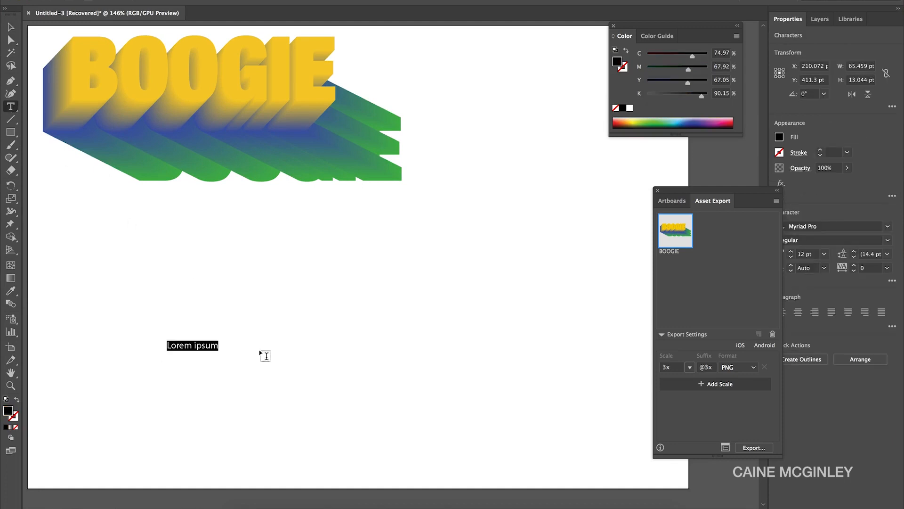
{"action": "mouse_move", "coordinate": [463, 275]}
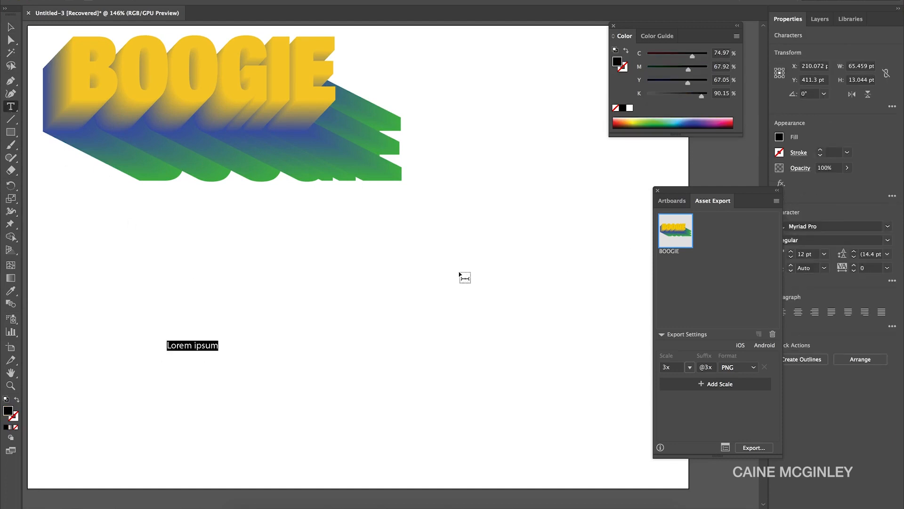
{"action": "type", "text": "BOOGIE"}
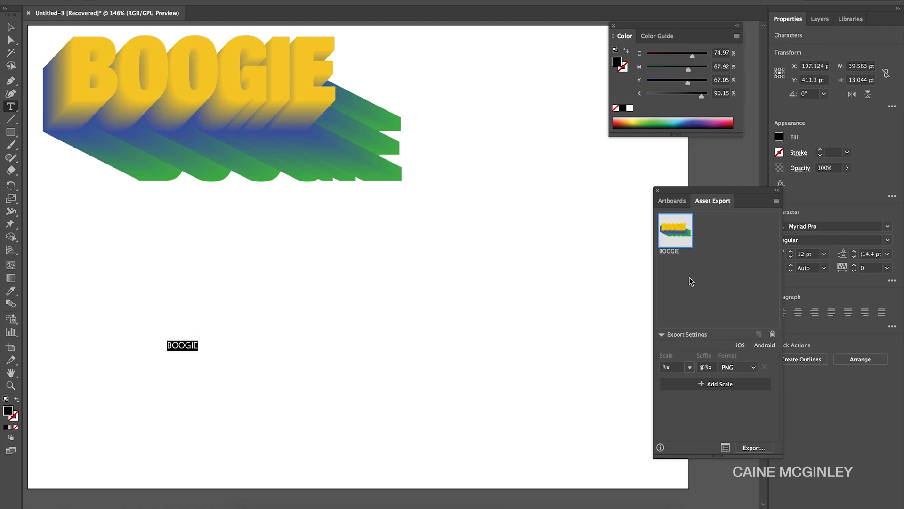
Set the BOOGIE text font to Helvetica Neue Condensed Black via the 'hel' search
{"action": "left_click", "coordinate": [831, 226]}
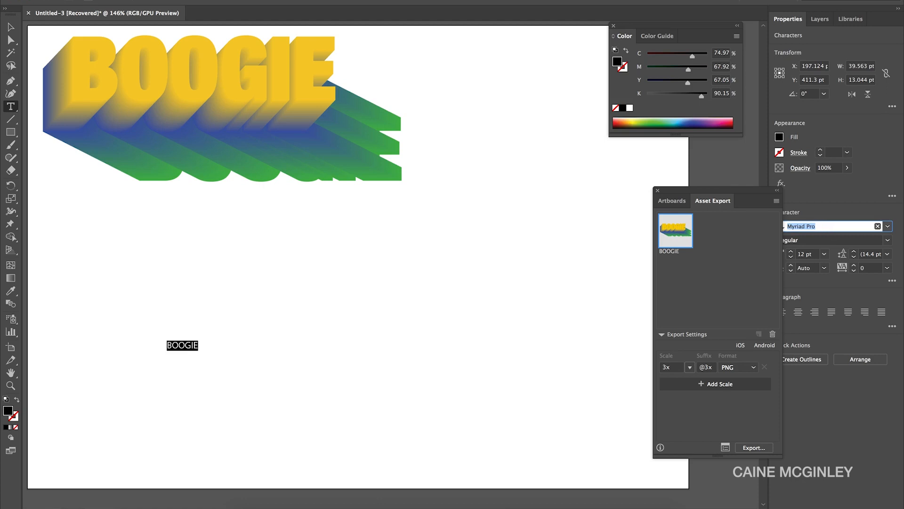
{"action": "type", "text": "hel"}
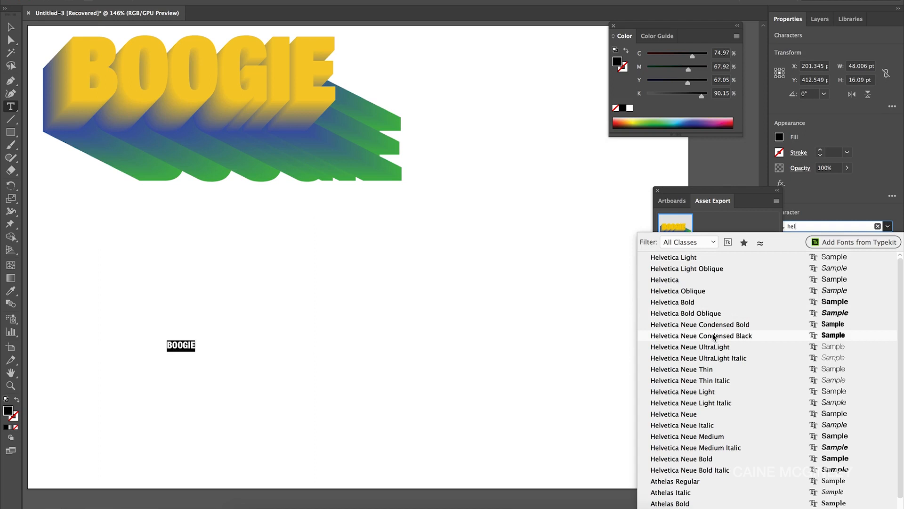
{"action": "left_click", "coordinate": [701, 335]}
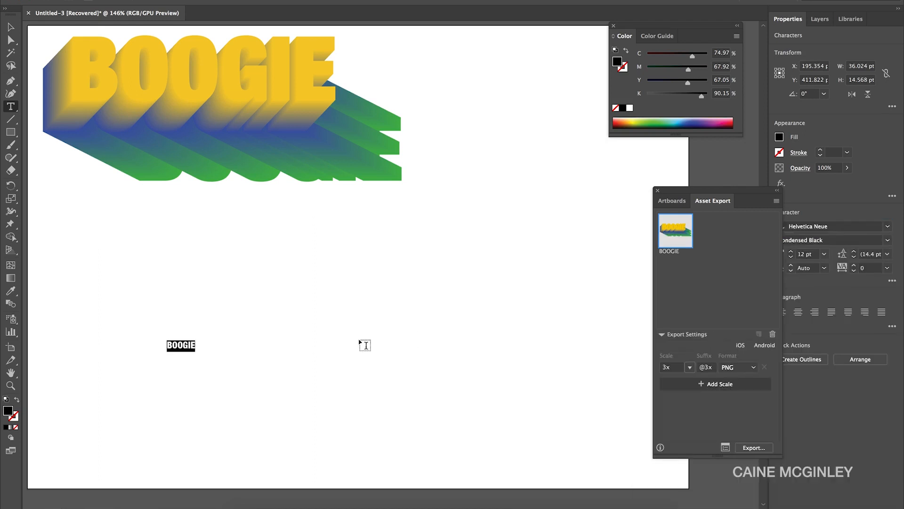
{"action": "left_click", "coordinate": [791, 252]}
{"action": "type", "text": "109"}
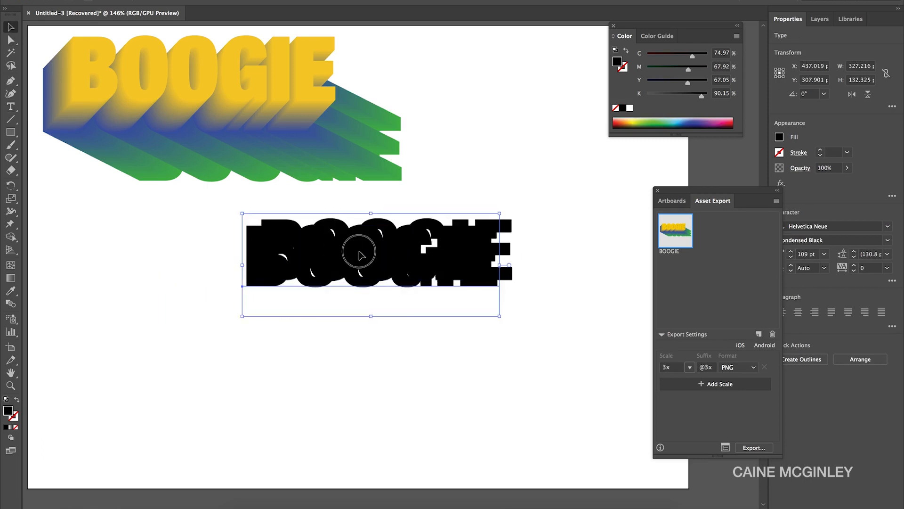
Alt-drag two BOOGIE copies, one shifted left below the original and one toward the lower right
{"action": "left_click_drag", "start_coordinate": [361, 258], "coordinate": [401, 304]}
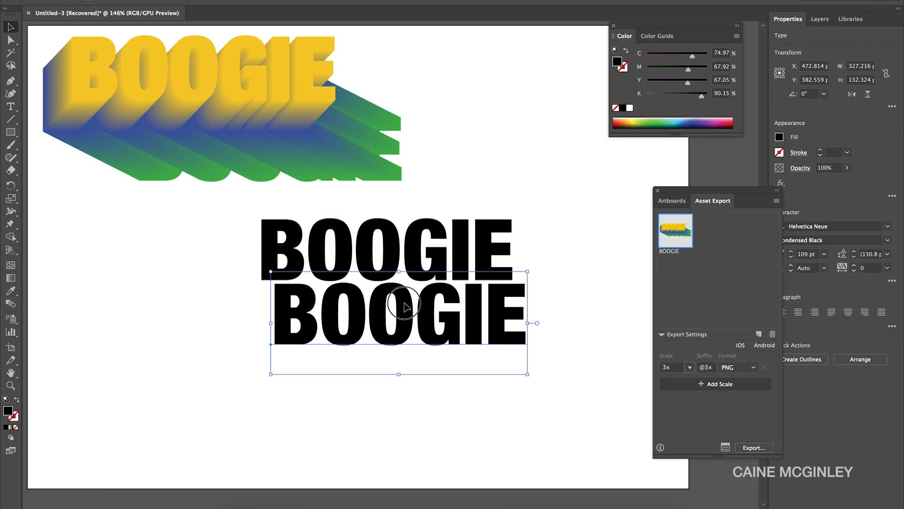
{"action": "left_click_drag", "start_coordinate": [402, 304], "coordinate": [346, 304]}
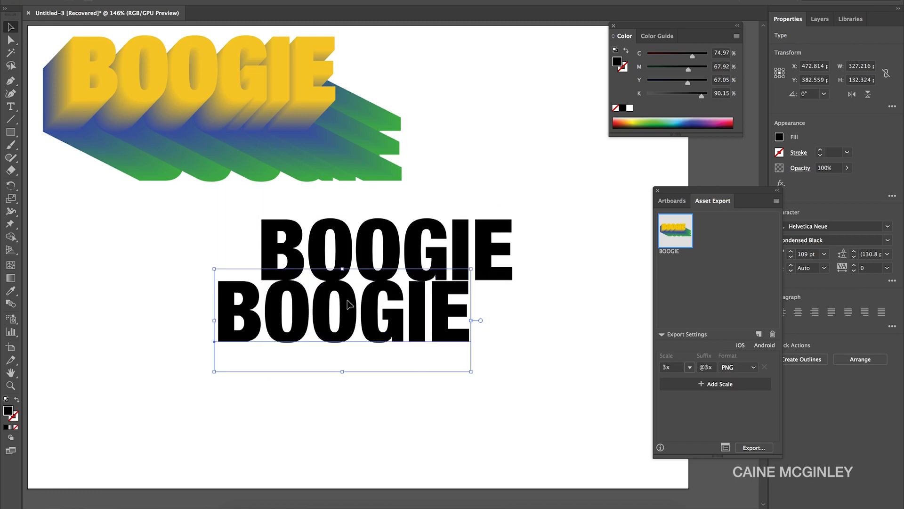
{"action": "left_click_drag", "start_coordinate": [346, 304], "coordinate": [432, 351]}
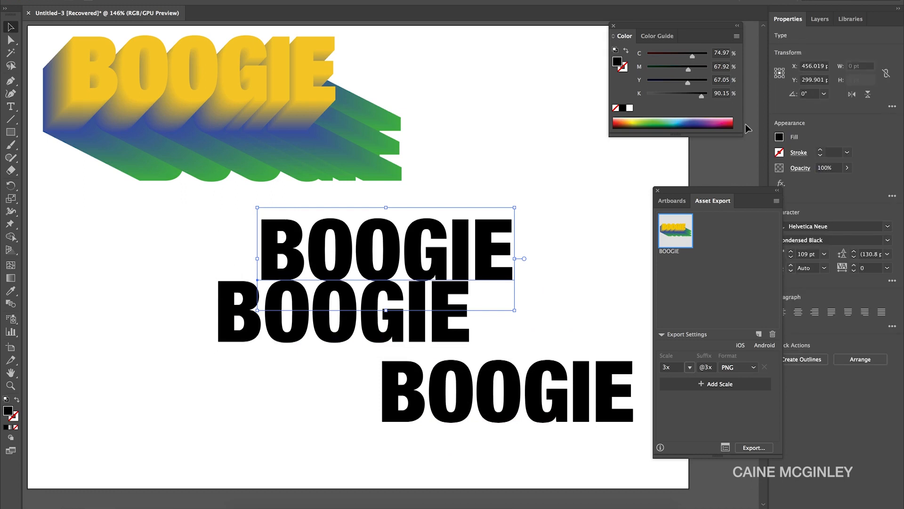
Fill the top BOOGIE with yellow and warm it toward gold in the Color panel
{"action": "left_click", "coordinate": [634, 122]}
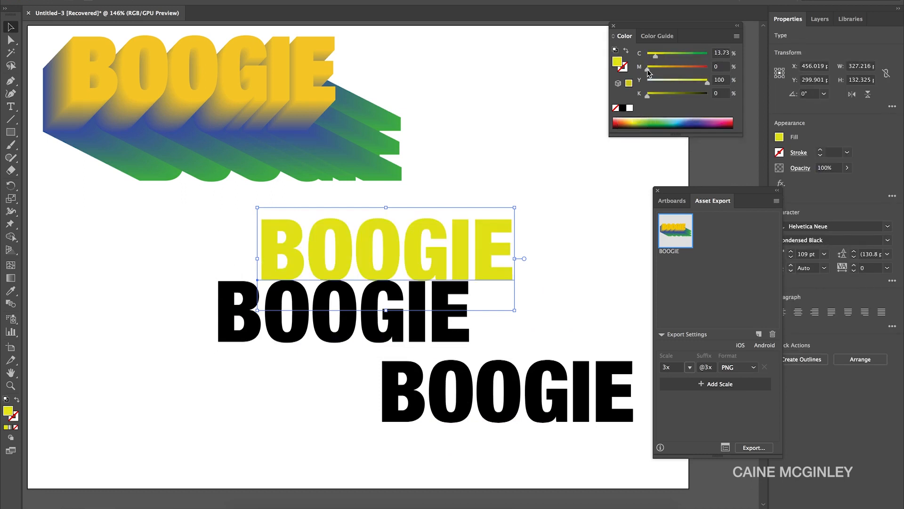
{"action": "left_click_drag", "start_coordinate": [656, 79], "coordinate": [666, 79]}
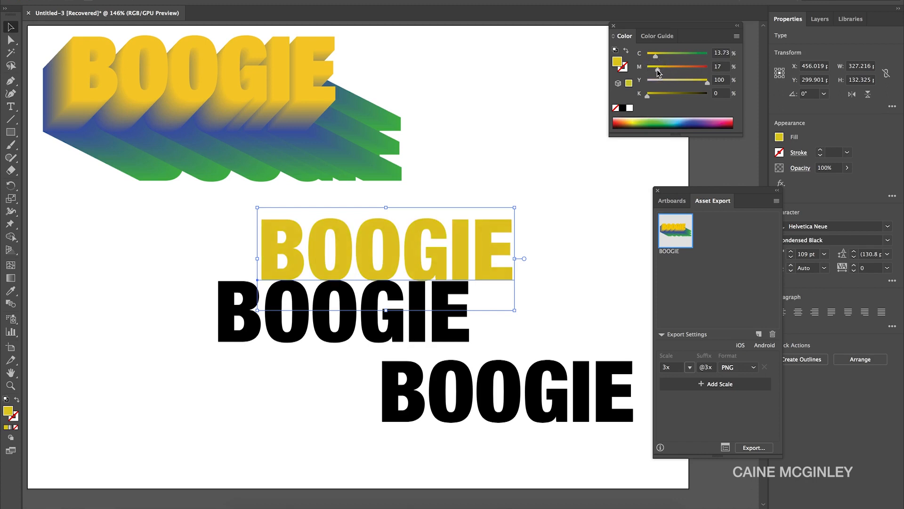
{"action": "left_click_drag", "start_coordinate": [680, 72], "coordinate": [689, 72]}
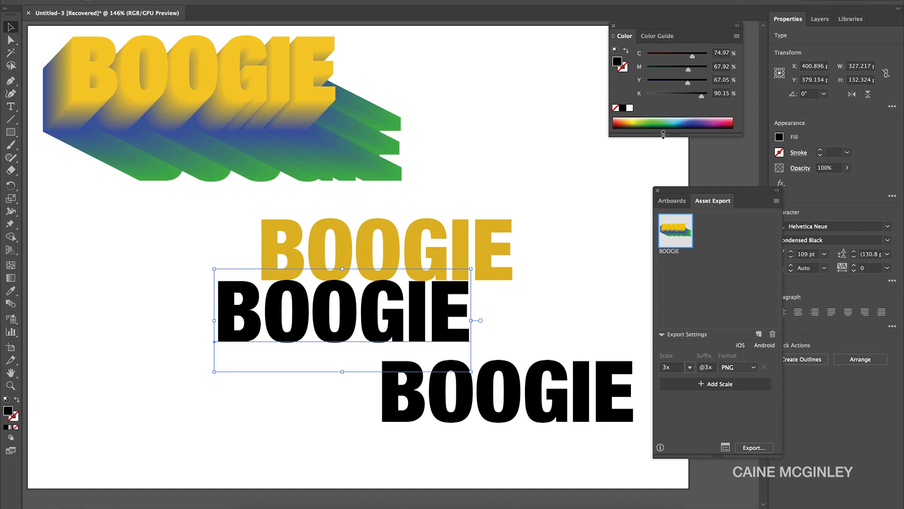
{"action": "mouse_move", "coordinate": [686, 122]}
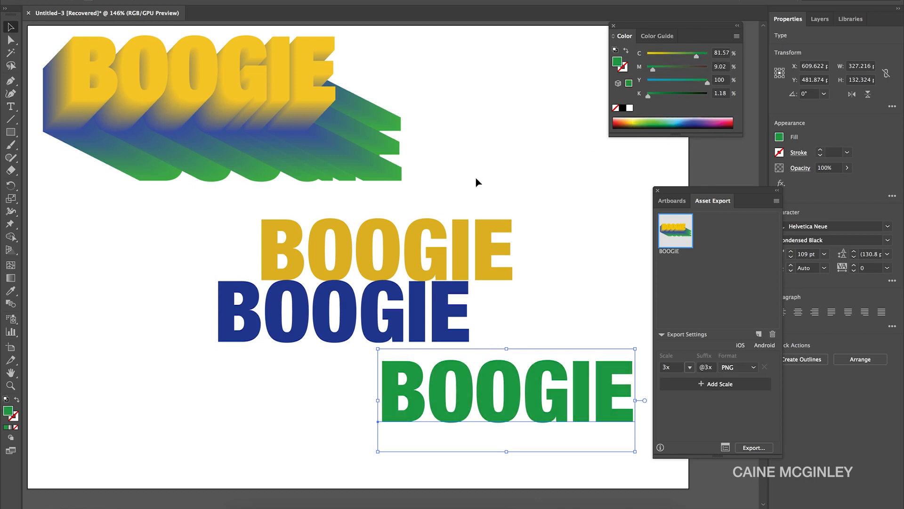
{"action": "mouse_move", "coordinate": [159, 218]}
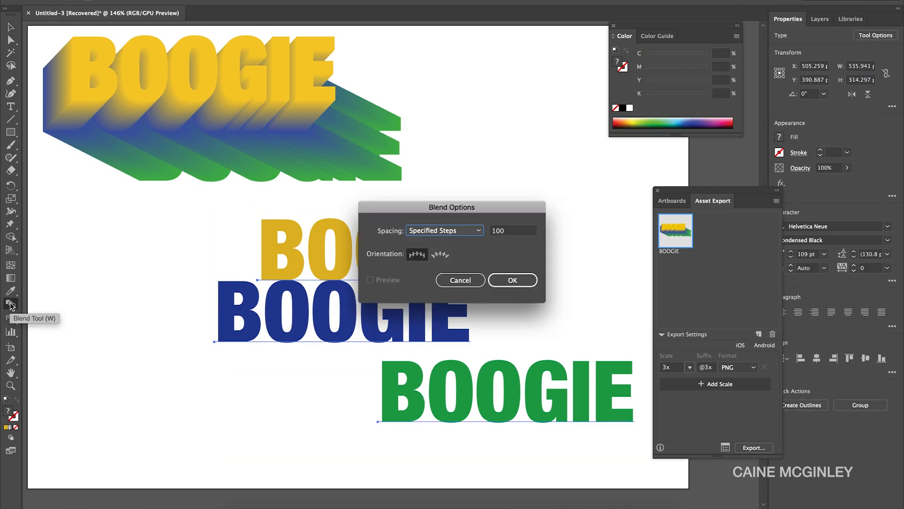
Confirm Blend spacing of 100 Specified Steps to blend the three BOOGIE words
{"action": "left_click_drag", "start_coordinate": [451, 206], "coordinate": [197, 368]}
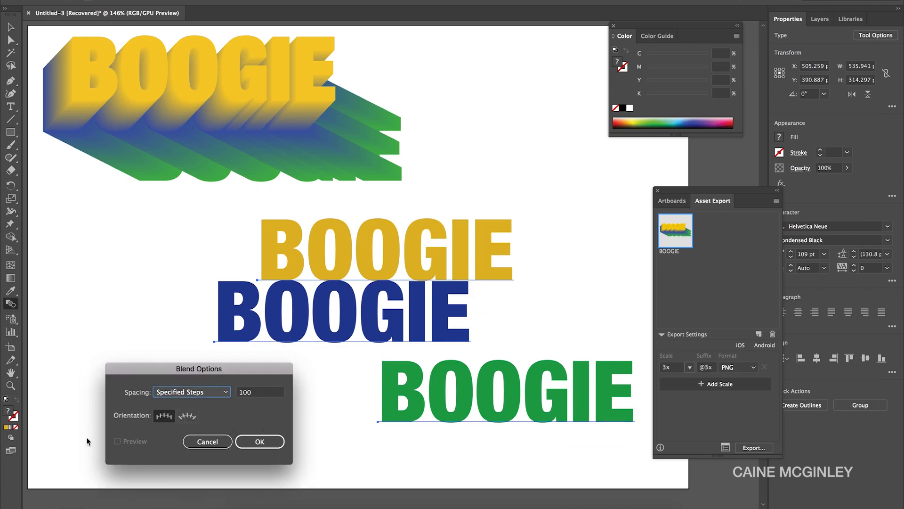
{"action": "left_click", "coordinate": [260, 441]}
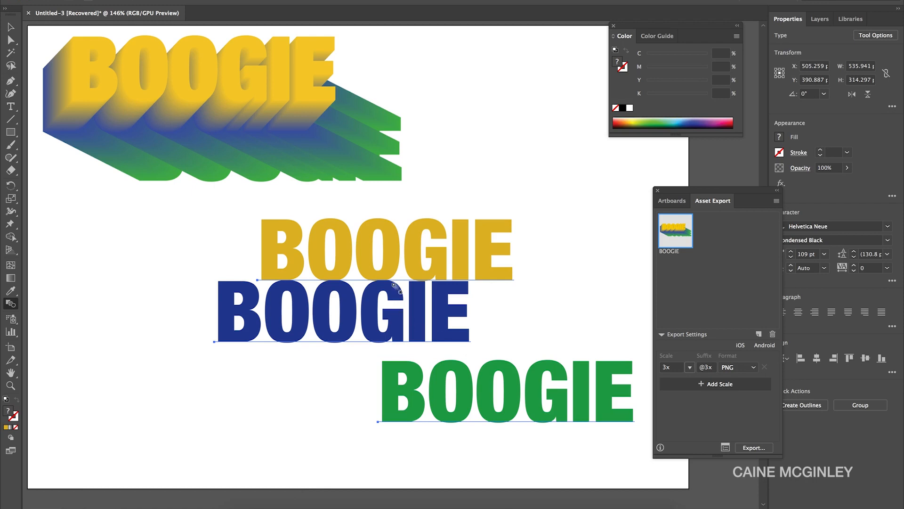
{"action": "mouse_move", "coordinate": [358, 319]}
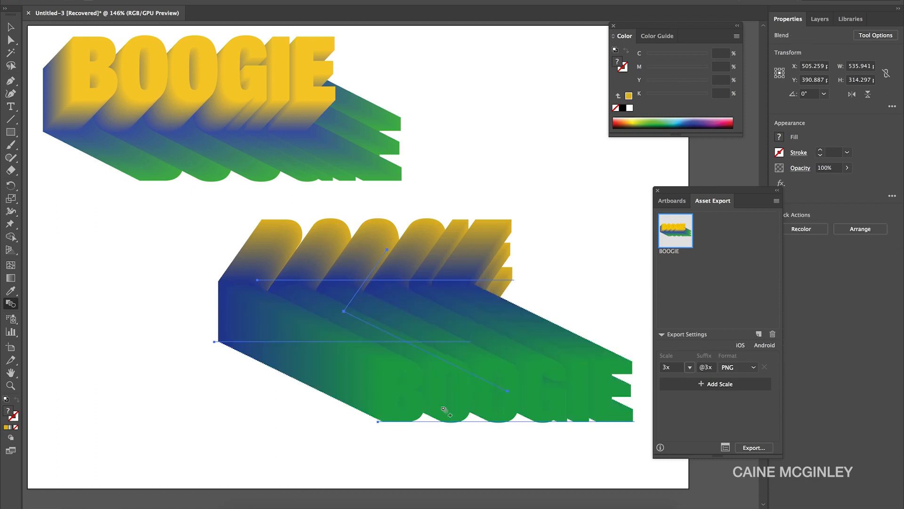
{"action": "mouse_move", "coordinate": [252, 240]}
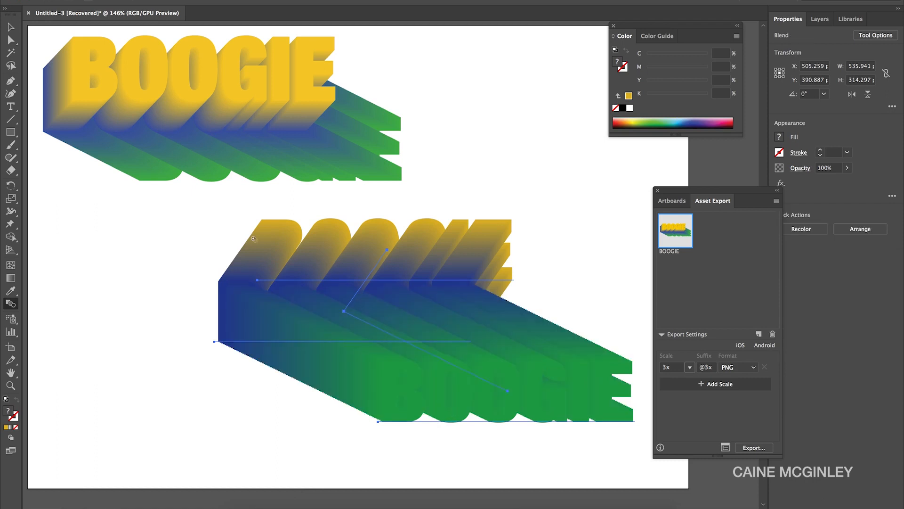
{"action": "mouse_move", "coordinate": [9, 22]}
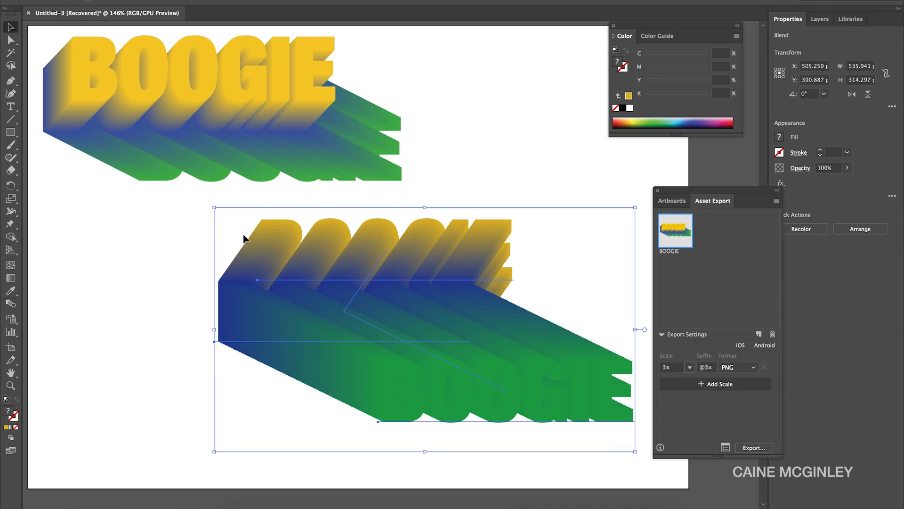
{"action": "mouse_move", "coordinate": [443, 404]}
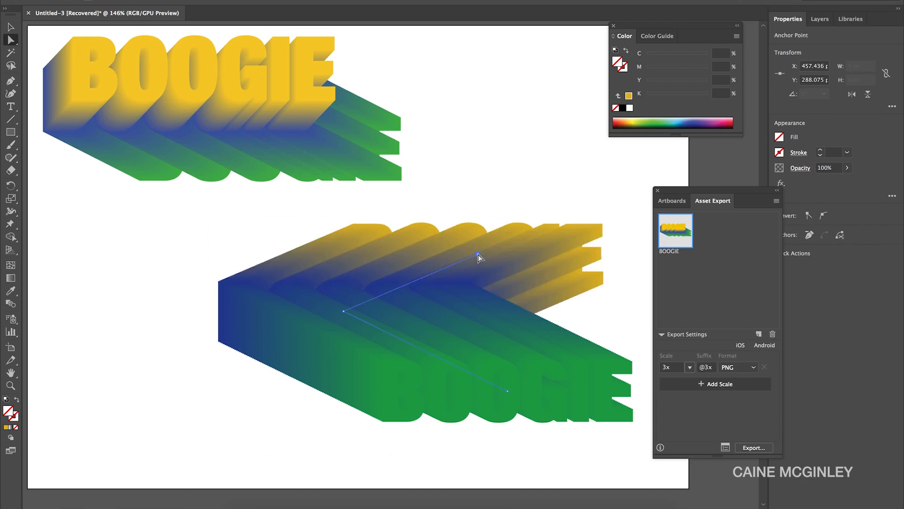
Re-angle and reposition the lower BOOGIE gradient so yellow letters fade through blue to green
{"action": "left_click_drag", "start_coordinate": [479, 257], "coordinate": [299, 272]}
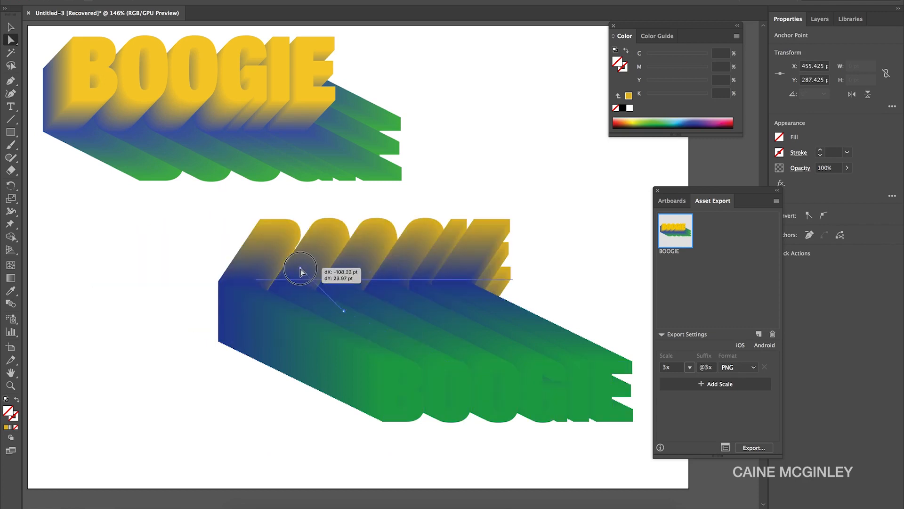
{"action": "left_click_drag", "start_coordinate": [299, 271], "coordinate": [291, 260]}
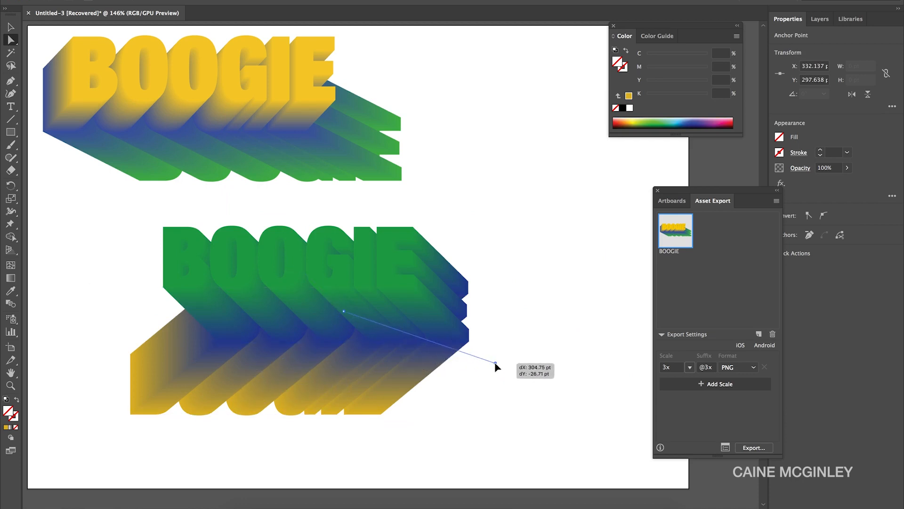
{"action": "left_click_drag", "start_coordinate": [497, 366], "coordinate": [450, 364]}
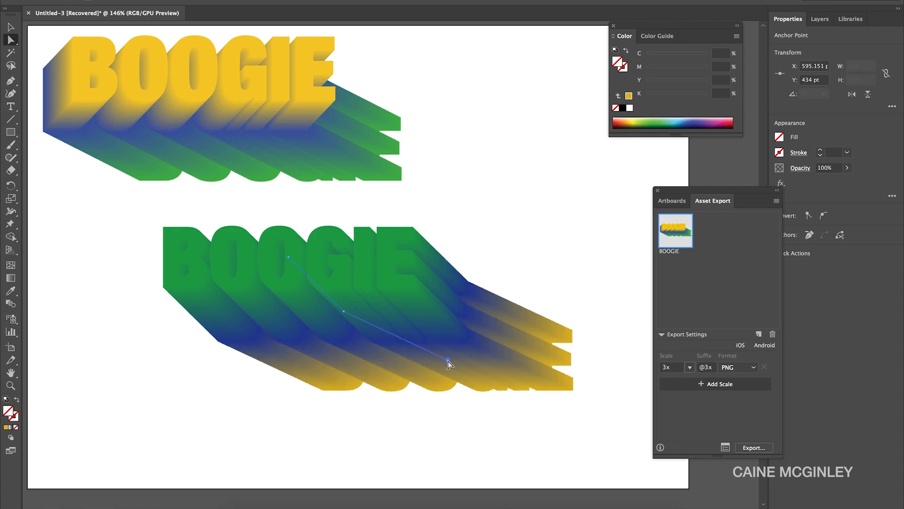
{"action": "left_click_drag", "start_coordinate": [449, 363], "coordinate": [350, 310]}
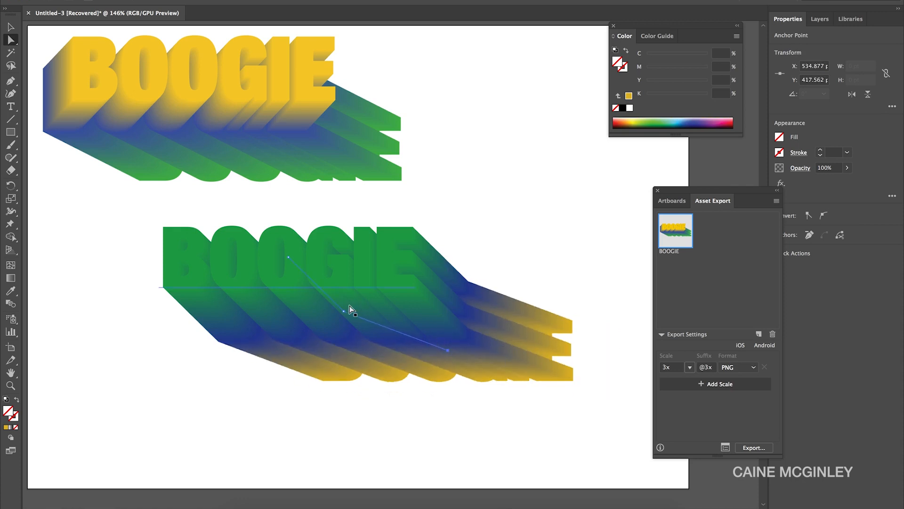
{"action": "left_click_drag", "start_coordinate": [352, 311], "coordinate": [244, 316]}
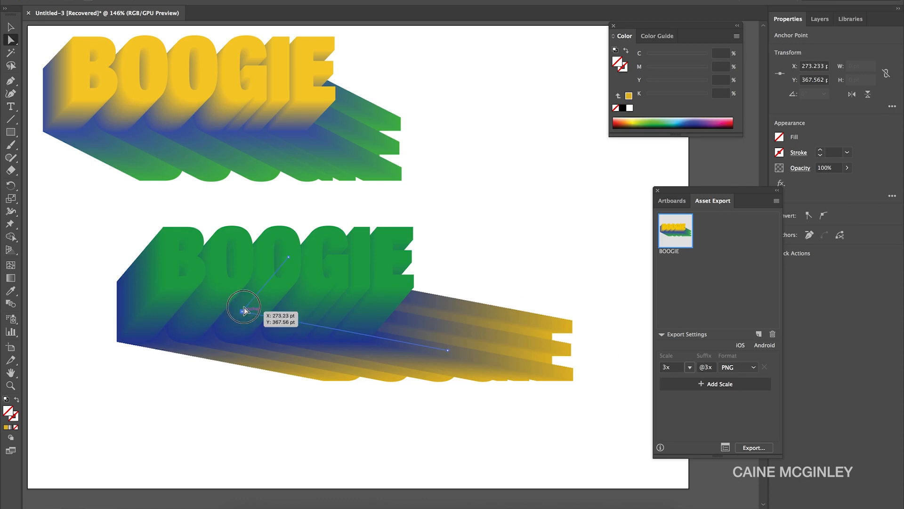
{"action": "left_click_drag", "start_coordinate": [243, 307], "coordinate": [450, 353]}
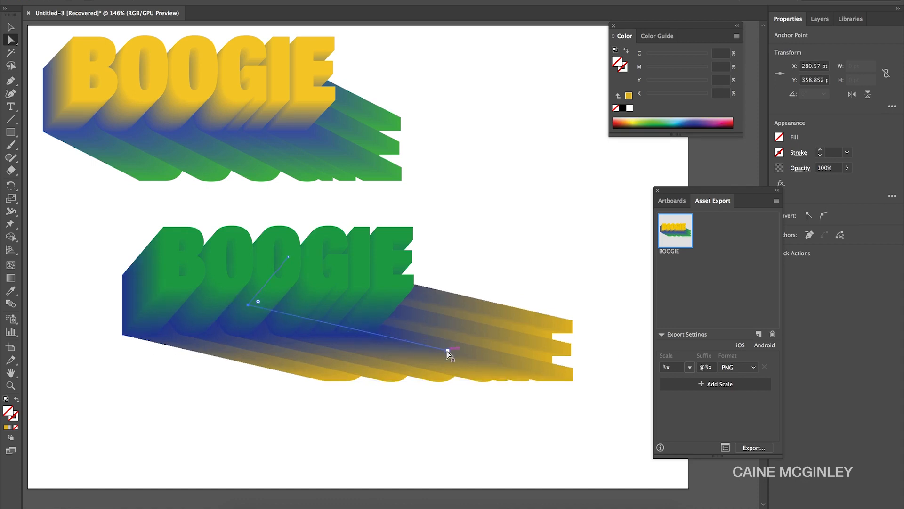
{"action": "left_click_drag", "start_coordinate": [449, 352], "coordinate": [418, 353]}
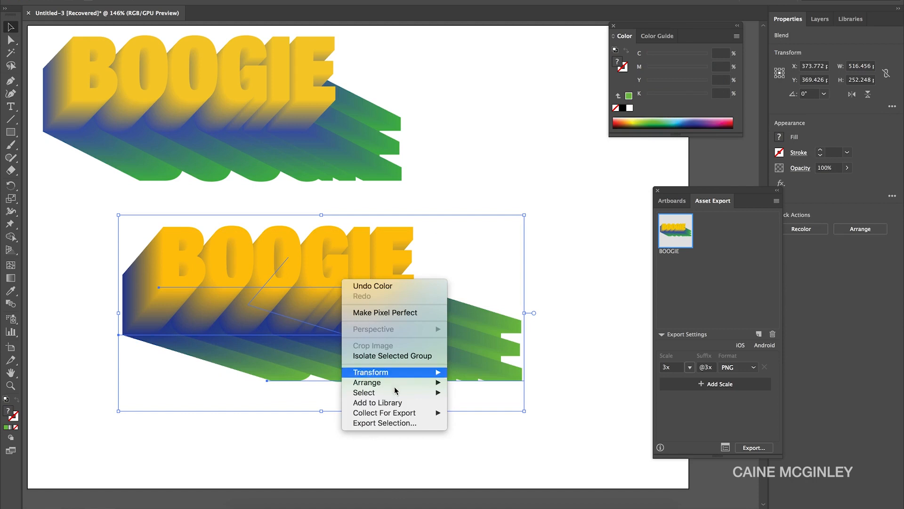
{"action": "mouse_move", "coordinate": [395, 412]}
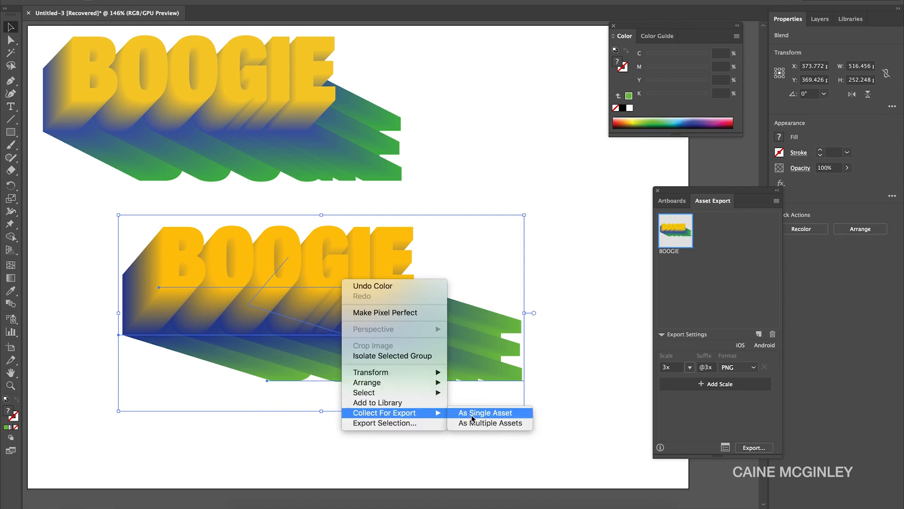
Collect the lower BOOGIE blend as a single export asset named BOOGIE2
{"action": "left_click", "coordinate": [486, 412]}
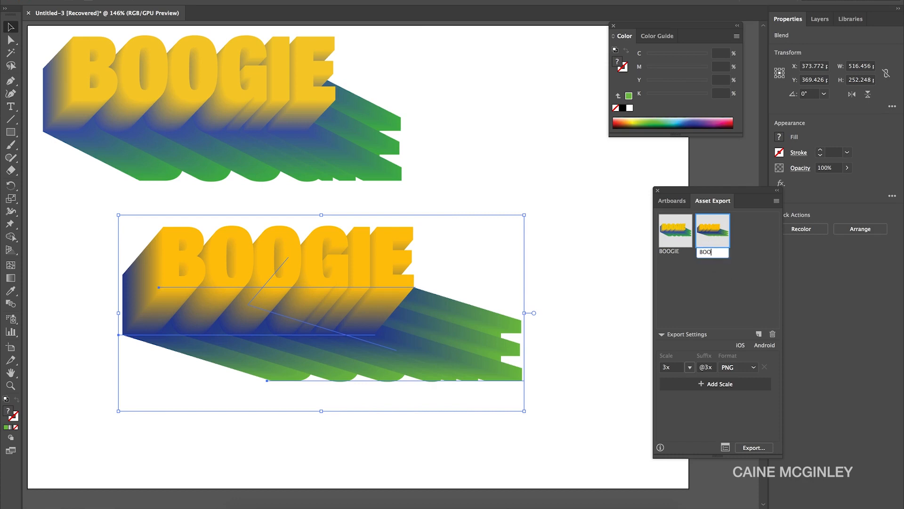
{"action": "type", "text": "BOOGIE2"}
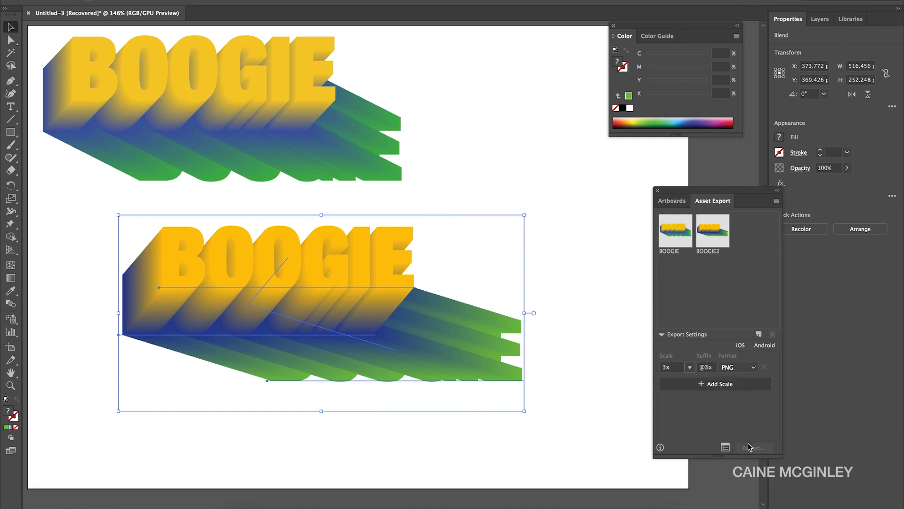
Export the BOOGIE2 asset as a 3x PNG into the 13_BrockhamptonType folder
{"action": "left_click", "coordinate": [712, 230]}
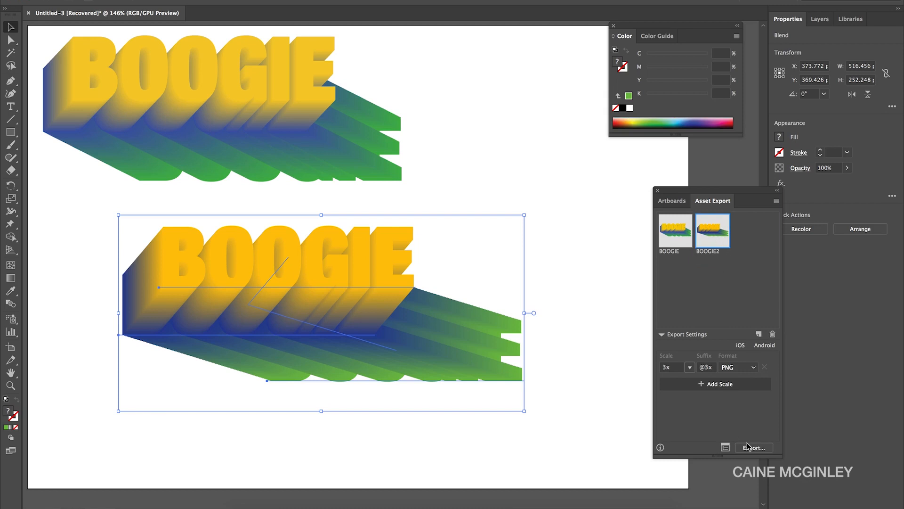
{"action": "left_click", "coordinate": [753, 447]}
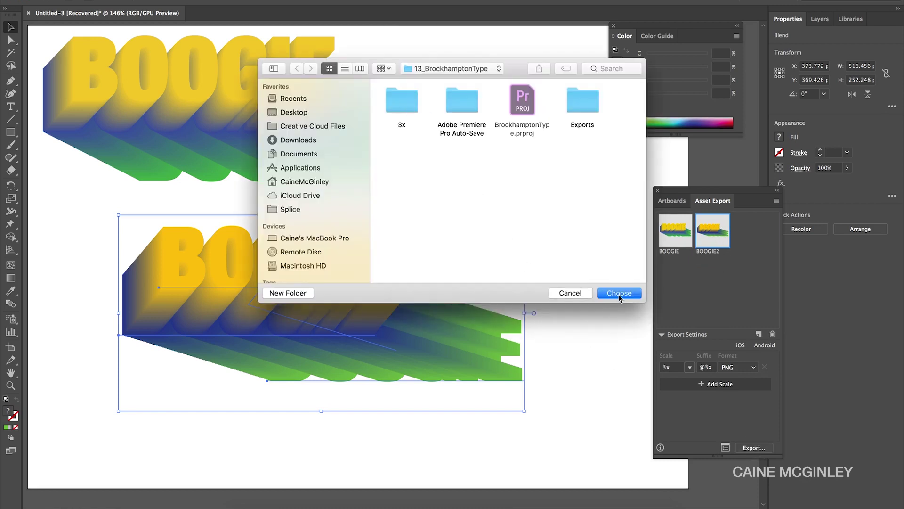
{"action": "left_click", "coordinate": [620, 293]}
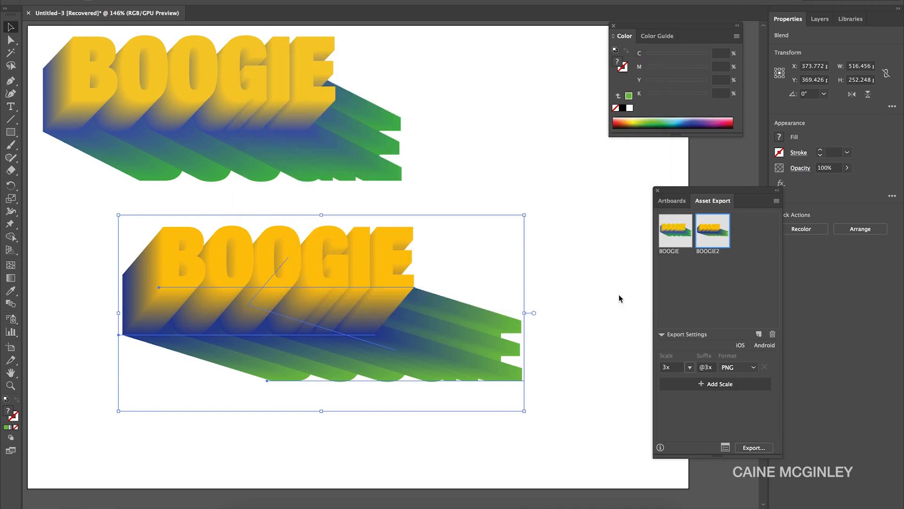
{"action": "mouse_move", "coordinate": [567, 300]}
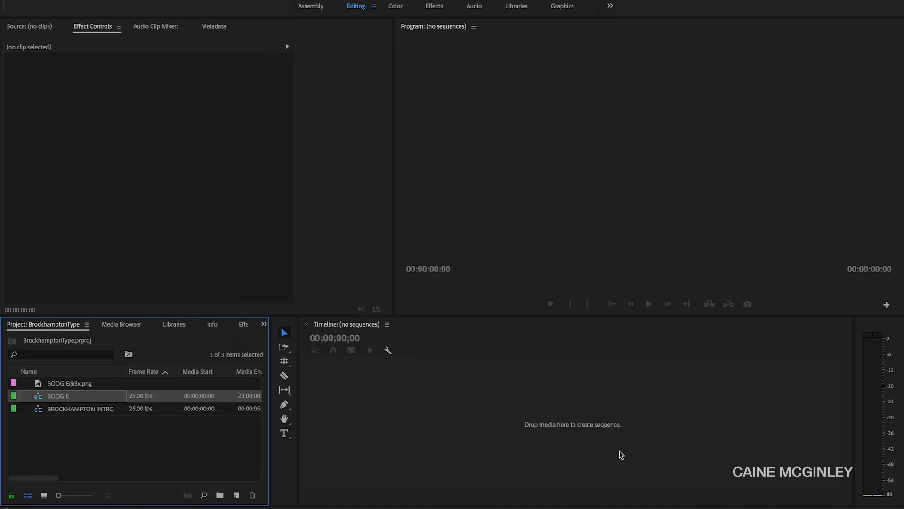
{"action": "double_click", "coordinate": [59, 396]}
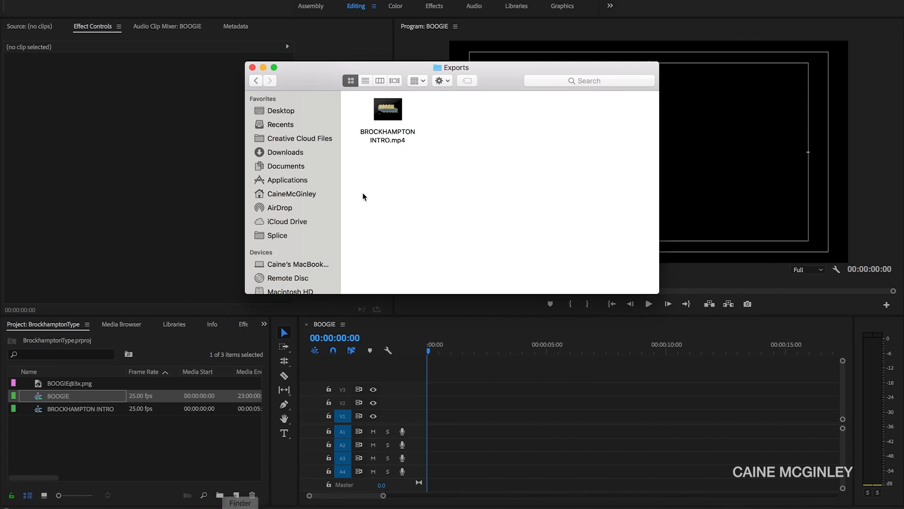
{"action": "left_click", "coordinate": [256, 80]}
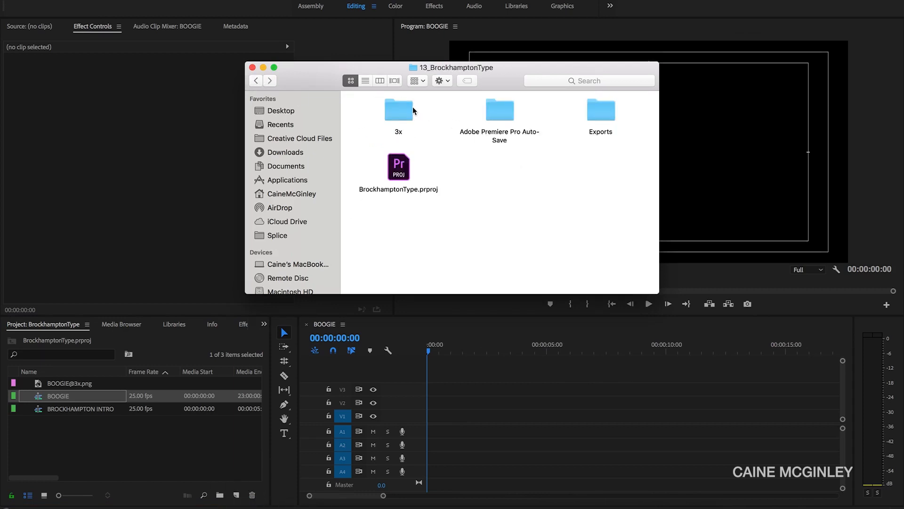
{"action": "double_click", "coordinate": [397, 109]}
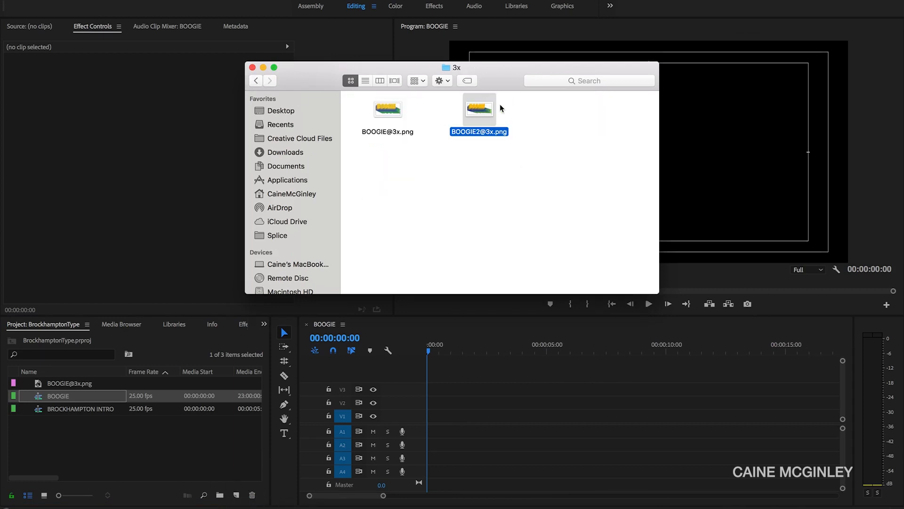
{"action": "mouse_move", "coordinate": [90, 441]}
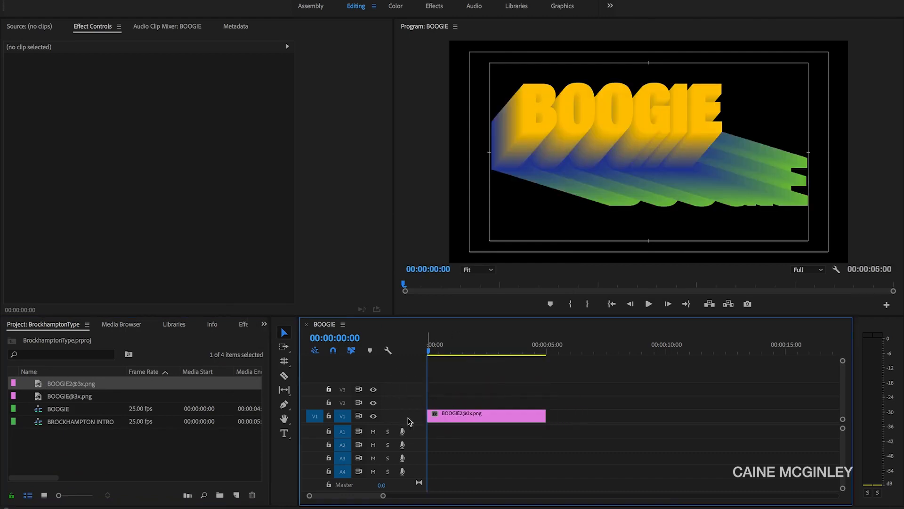
{"action": "mouse_move", "coordinate": [419, 434]}
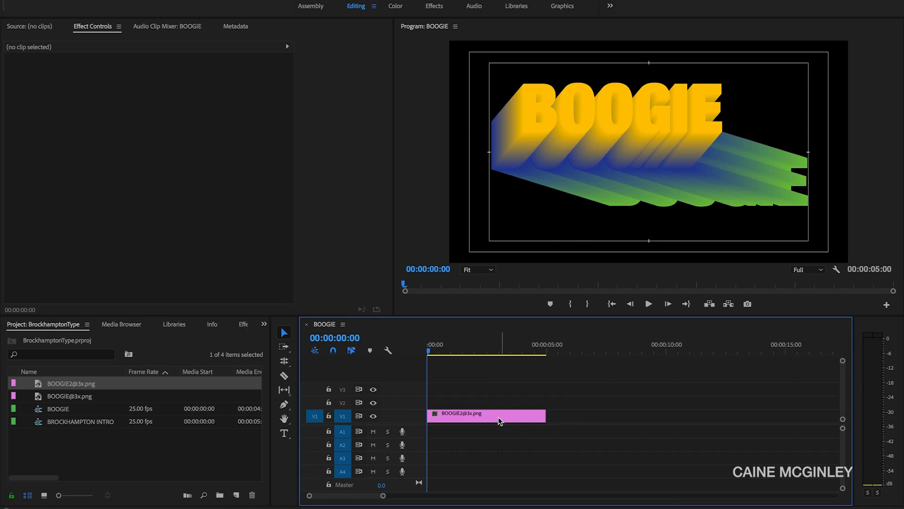
{"action": "left_click", "coordinate": [499, 420]}
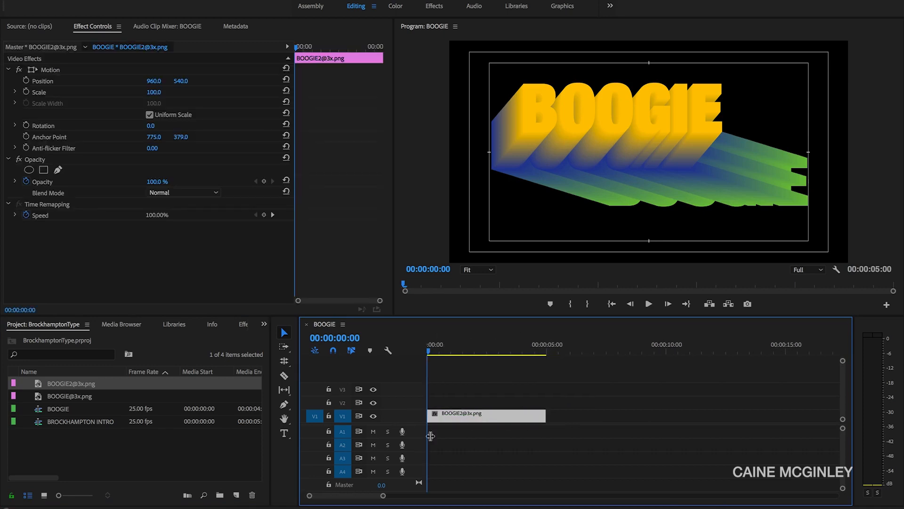
{"action": "left_click", "coordinate": [536, 352]}
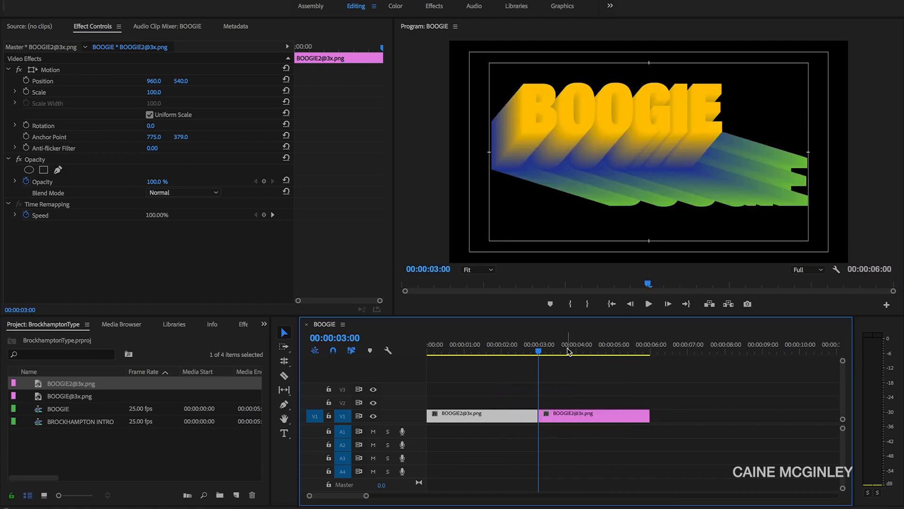
{"action": "mouse_move", "coordinate": [247, 334]}
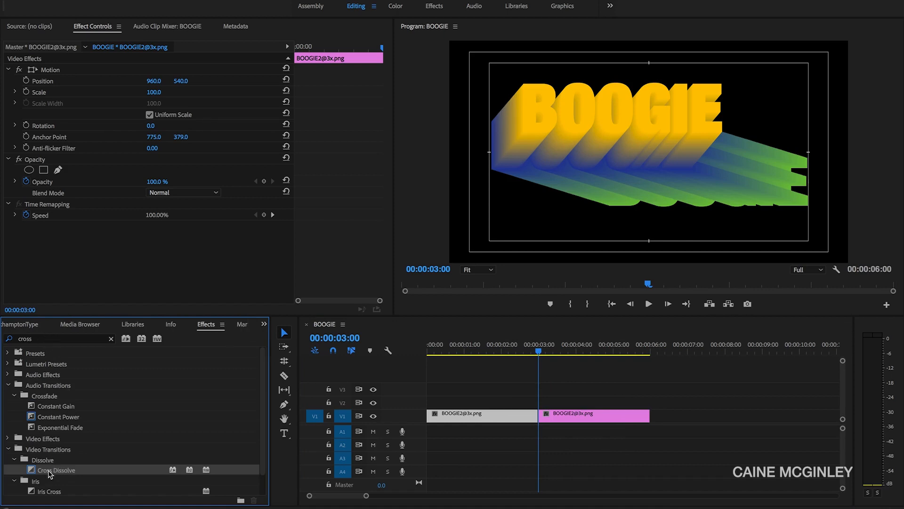
Add a Cross Dissolve between the clips and a Black & White effect on the first BOOGIE clip
{"action": "left_click_drag", "start_coordinate": [56, 469], "coordinate": [537, 415]}
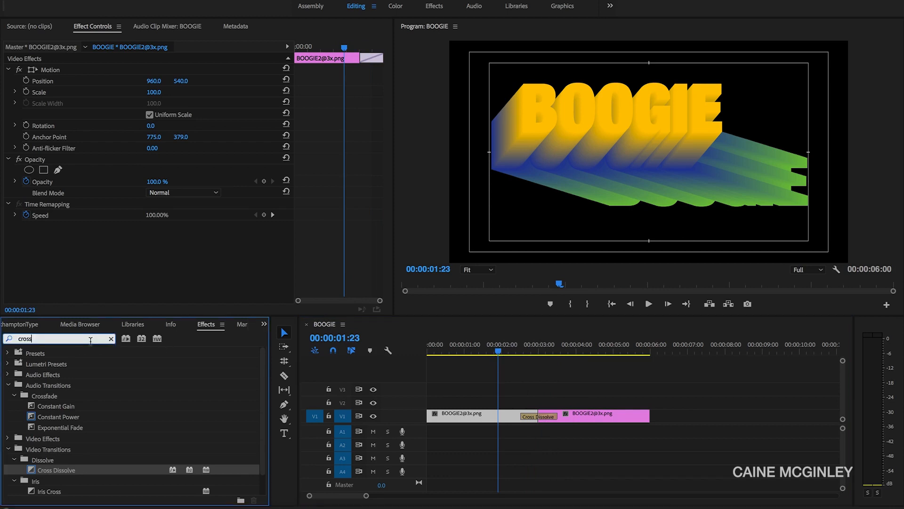
{"action": "type", "text": "black"}
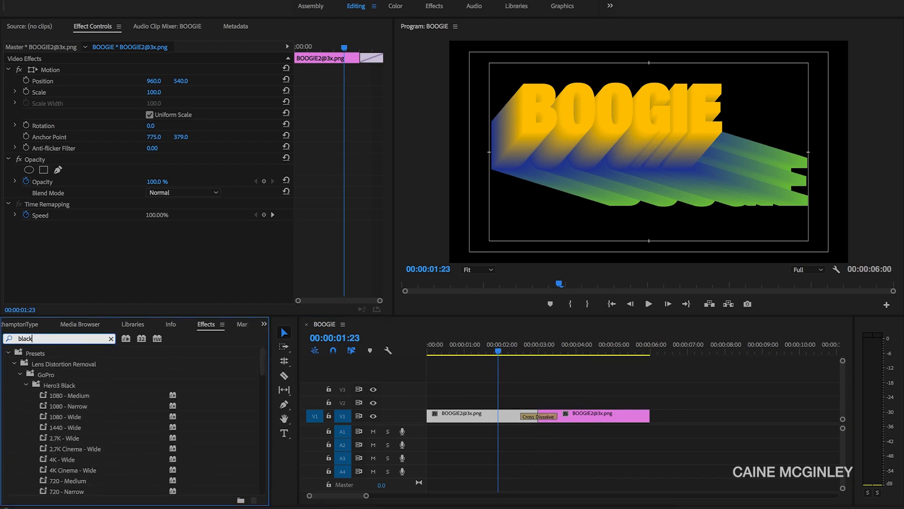
{"action": "scroll", "scroll_direction": "down", "scroll_amount": 3}
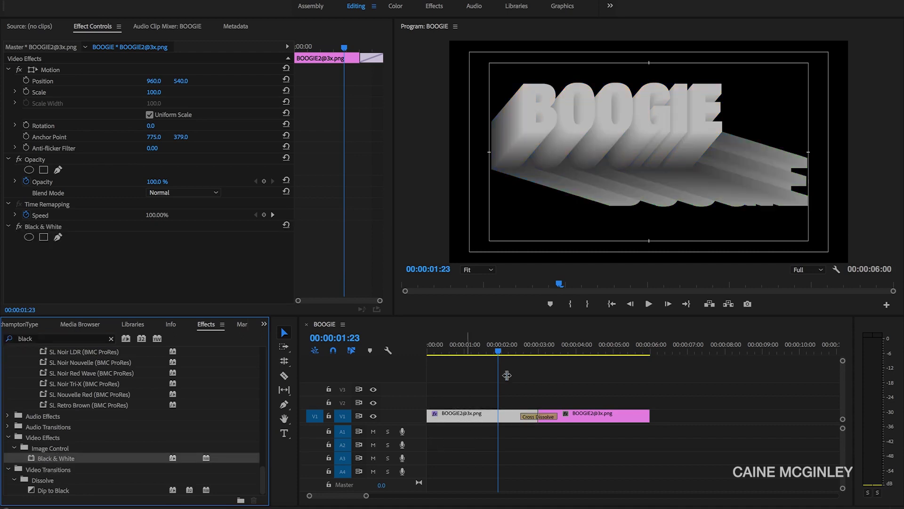
{"action": "left_click_drag", "start_coordinate": [498, 350], "coordinate": [539, 351]}
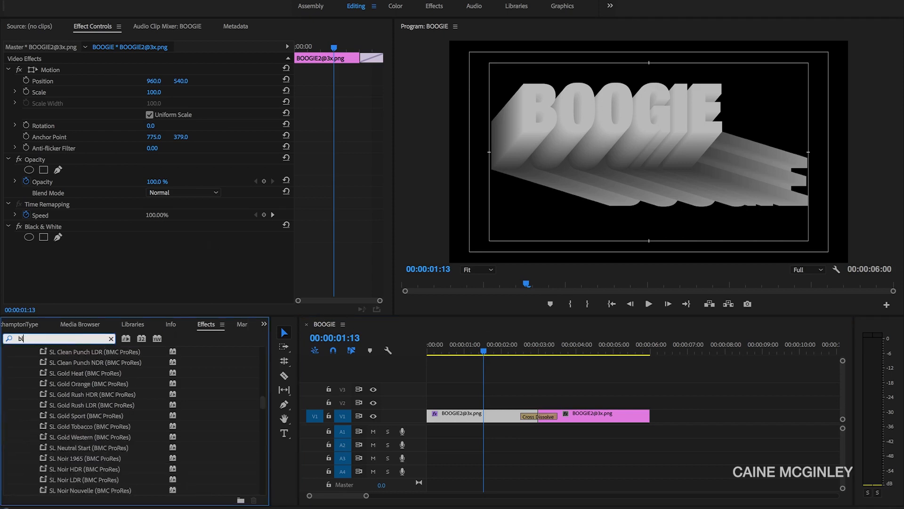
Apply a Noise effect to the first clip with Amount of Noise 10.0%
{"action": "type", "text": "noise"}
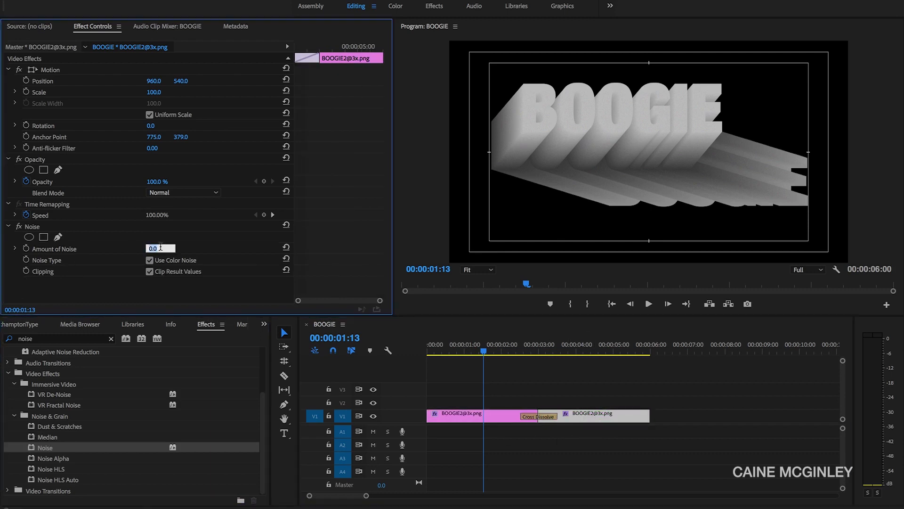
{"action": "type", "text": "10.0"}
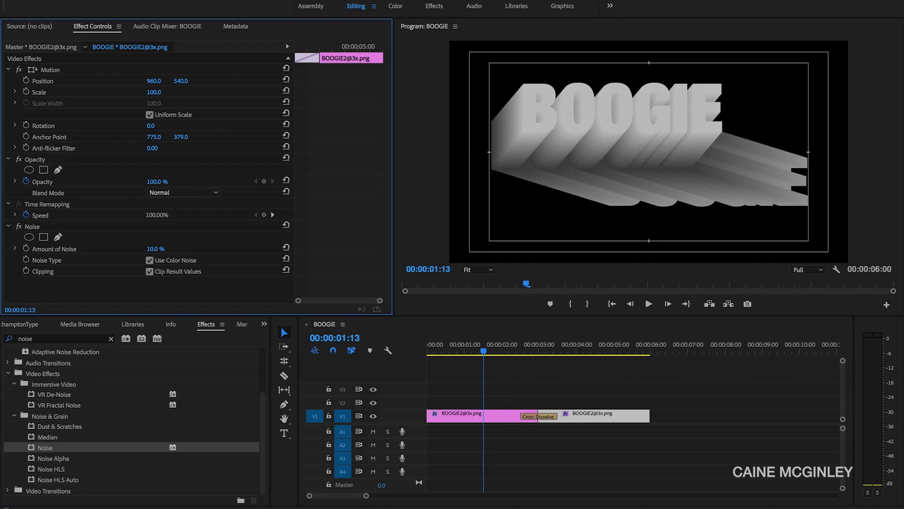
{"action": "mouse_move", "coordinate": [460, 335]}
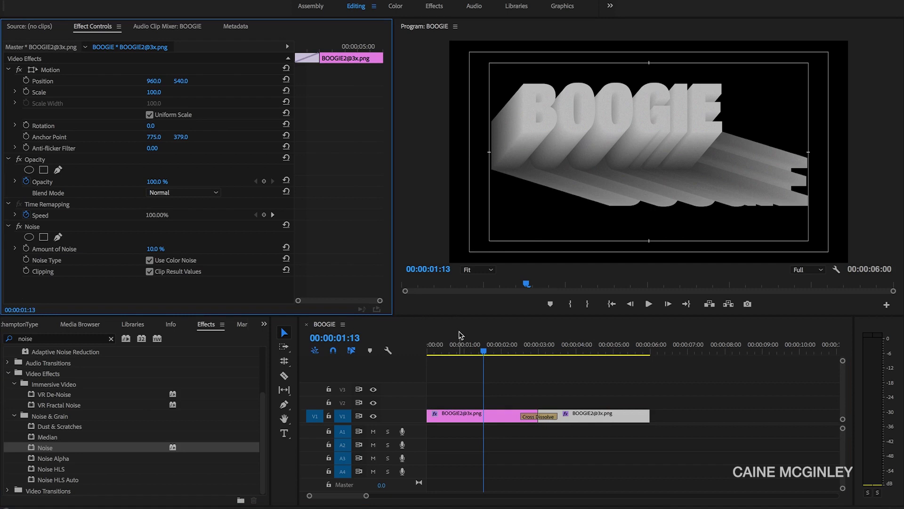
Scrub the timeline to compare the colour clip with the greyscale noisy first clip
{"action": "left_click", "coordinate": [570, 348]}
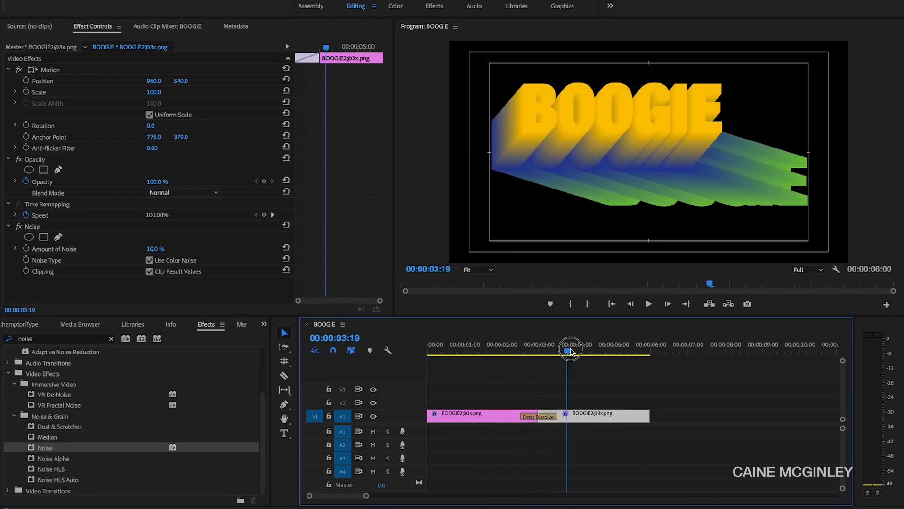
{"action": "left_click_drag", "start_coordinate": [569, 352], "coordinate": [577, 352]}
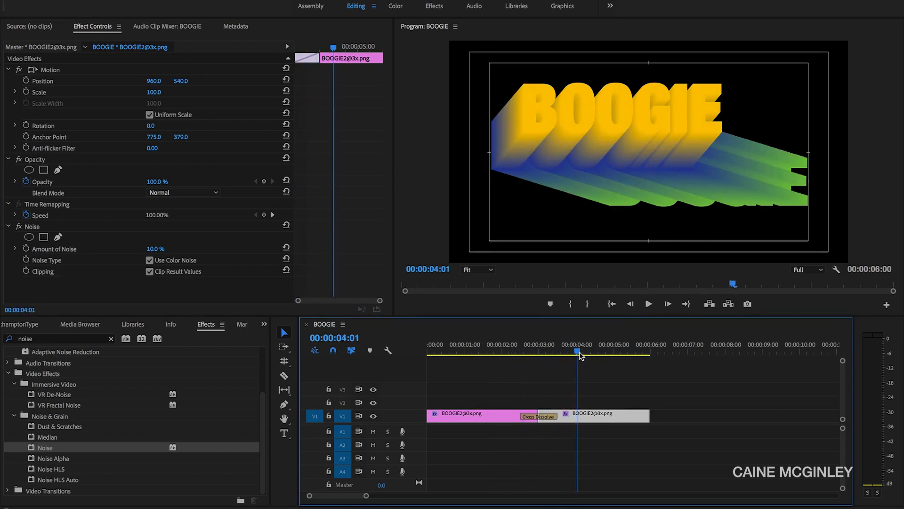
{"action": "left_click", "coordinate": [476, 351]}
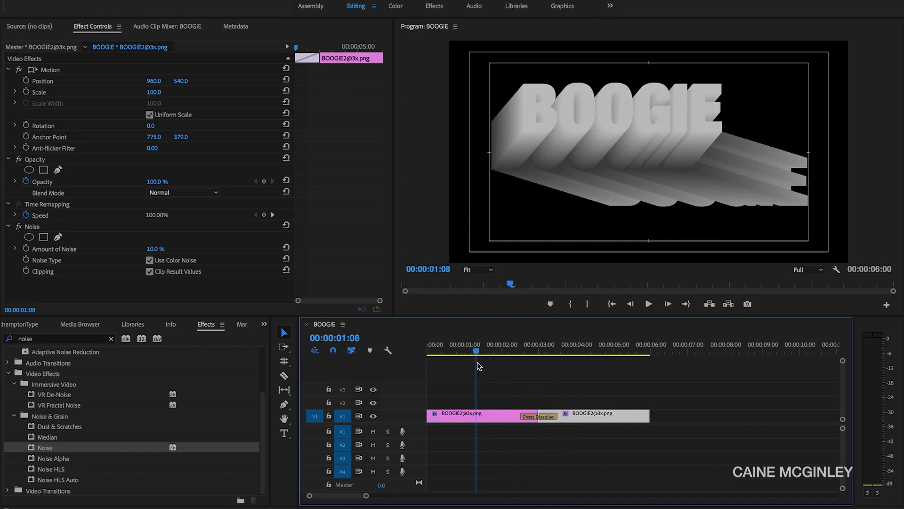
Add a short Cross Dissolve fade-in at the start of the first BOOGIE clip
{"action": "type", "text": "cros"}
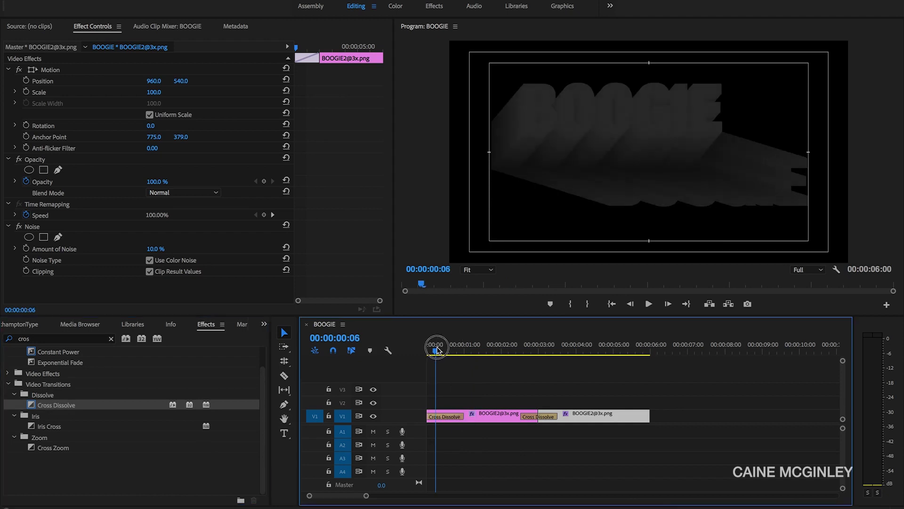
{"action": "left_click_drag", "start_coordinate": [436, 351], "coordinate": [440, 415]}
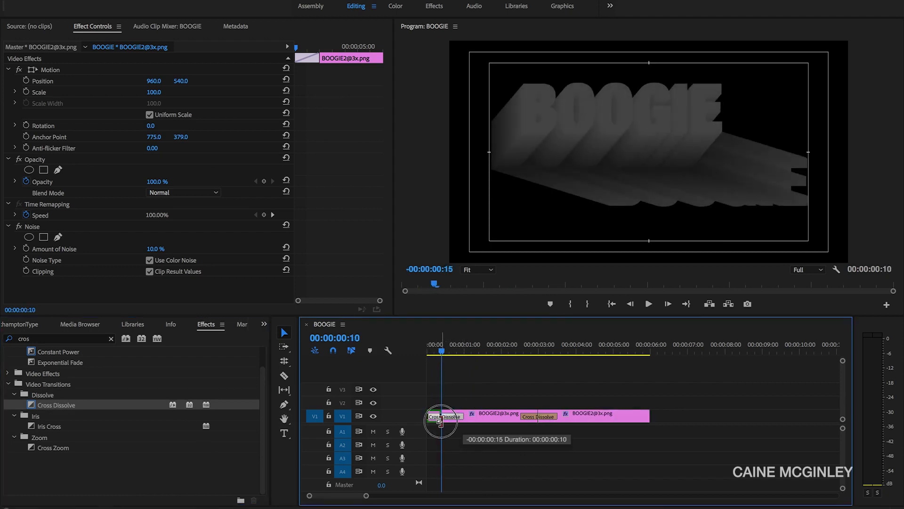
{"action": "left_click", "coordinate": [442, 416]}
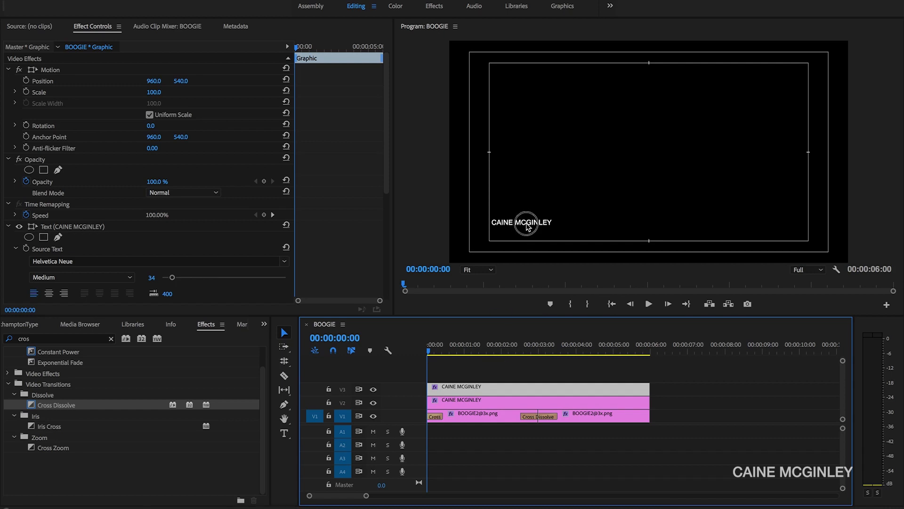
{"action": "left_click_drag", "start_coordinate": [522, 223], "coordinate": [772, 222]}
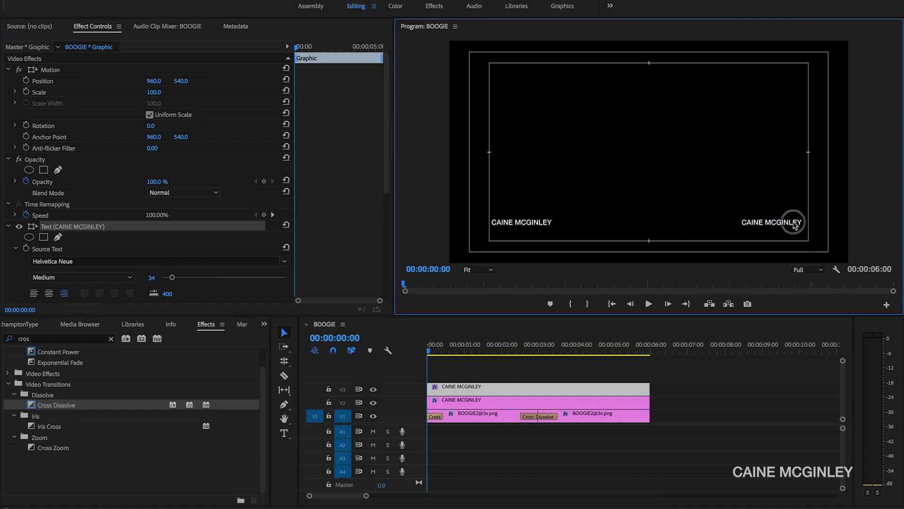
Retype the lower-right text as the date 16/6/2018 PASSED
{"action": "left_click", "coordinate": [782, 222]}
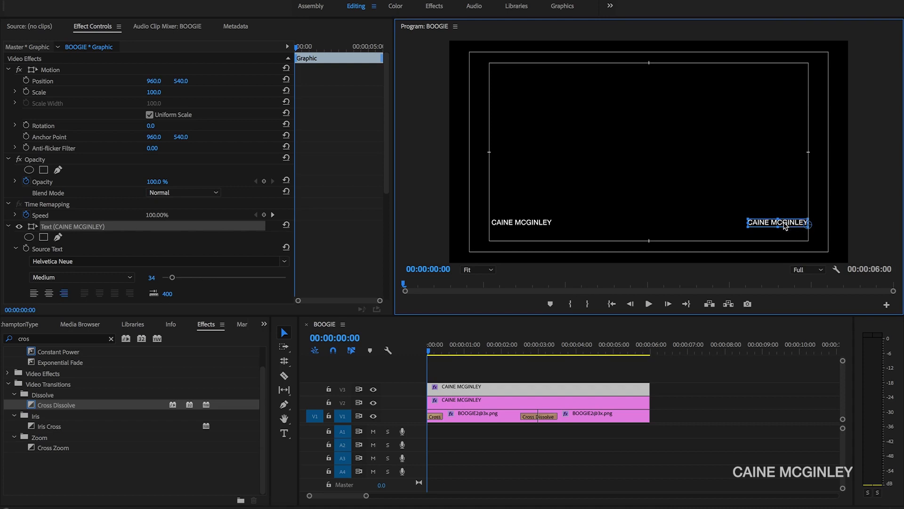
{"action": "left_click", "coordinate": [284, 433]}
{"action": "type", "text": "1"}
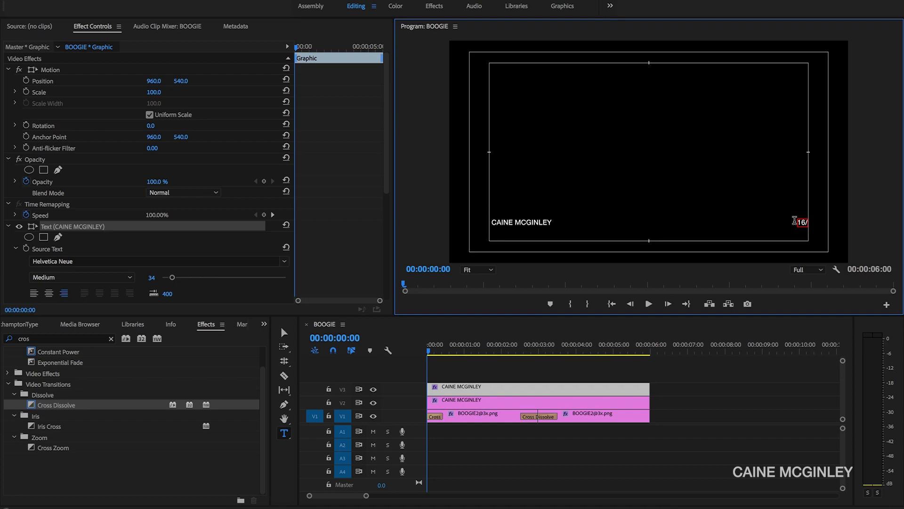
{"action": "type", "text": "6/"}
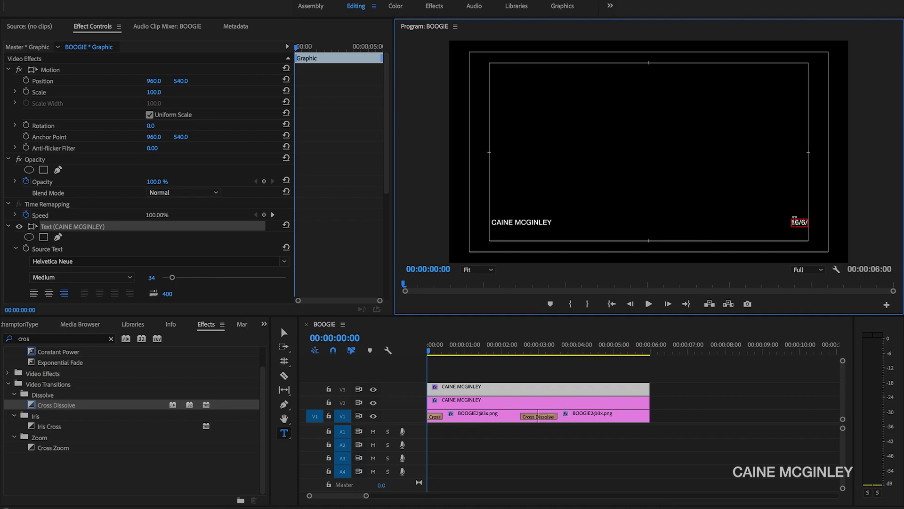
{"action": "type", "text": "16/5/2018 P"}
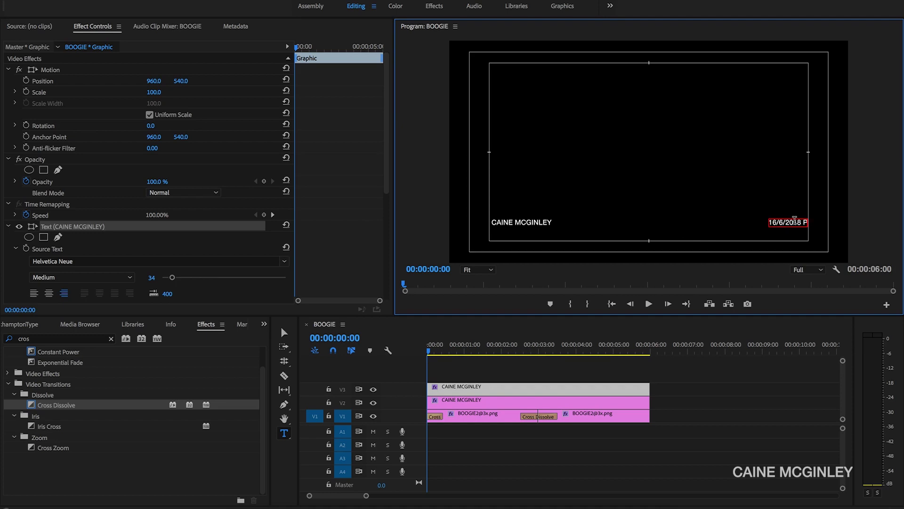
{"action": "type", "text": "ASSED"}
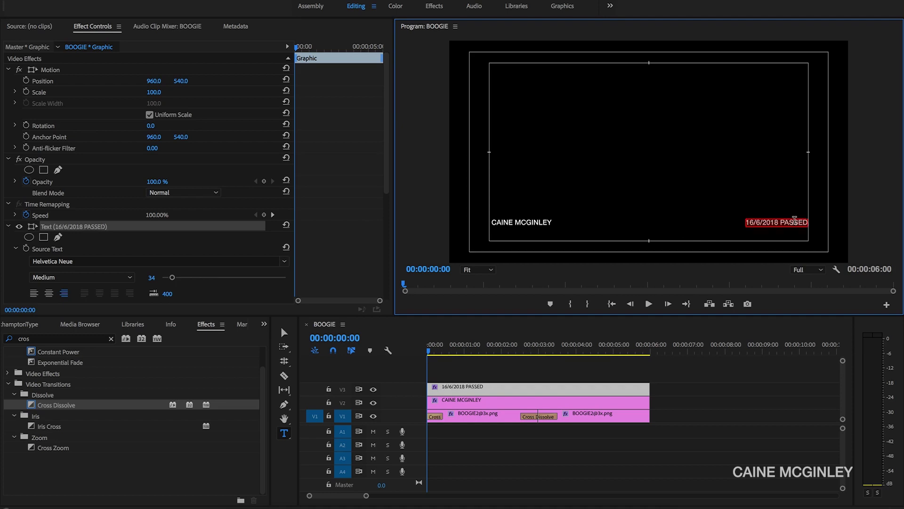
Set the lower-third text font size to 18 in Effect Controls
{"action": "left_click", "coordinate": [151, 277]}
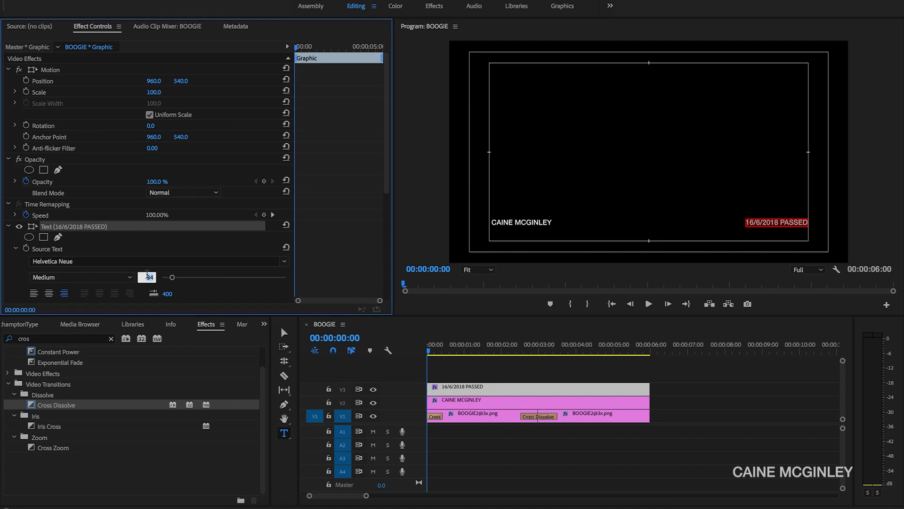
{"action": "type", "text": "18"}
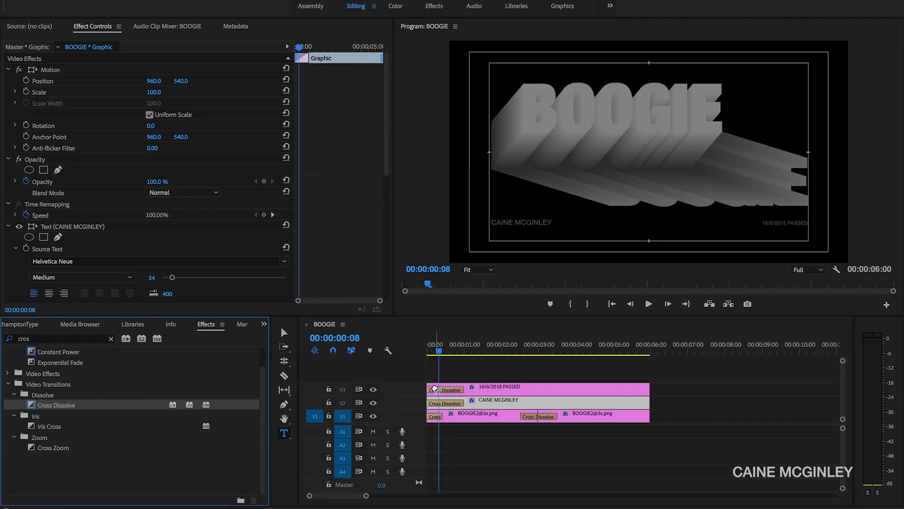
Trim the text layers' opening Cross Dissolves to about 10 frames and preview the fade-in
{"action": "left_click", "coordinate": [440, 350]}
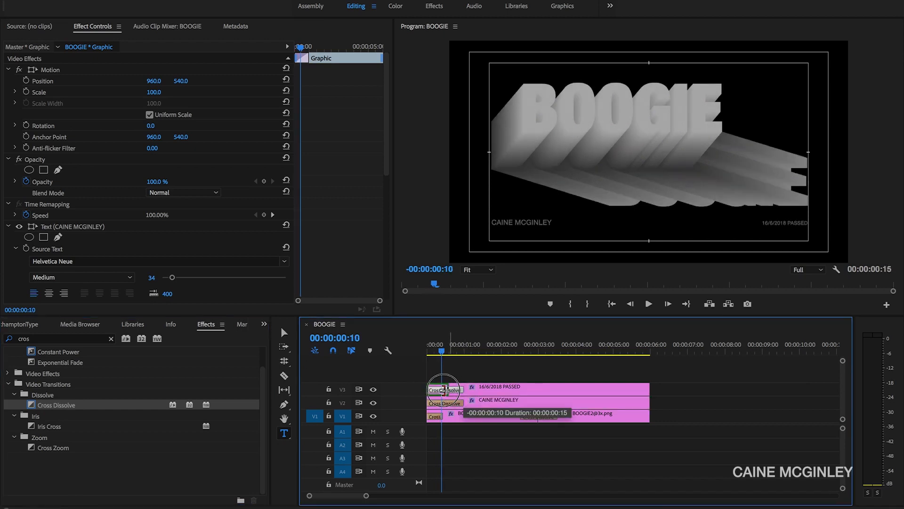
{"action": "left_click_drag", "start_coordinate": [444, 387], "coordinate": [538, 414]}
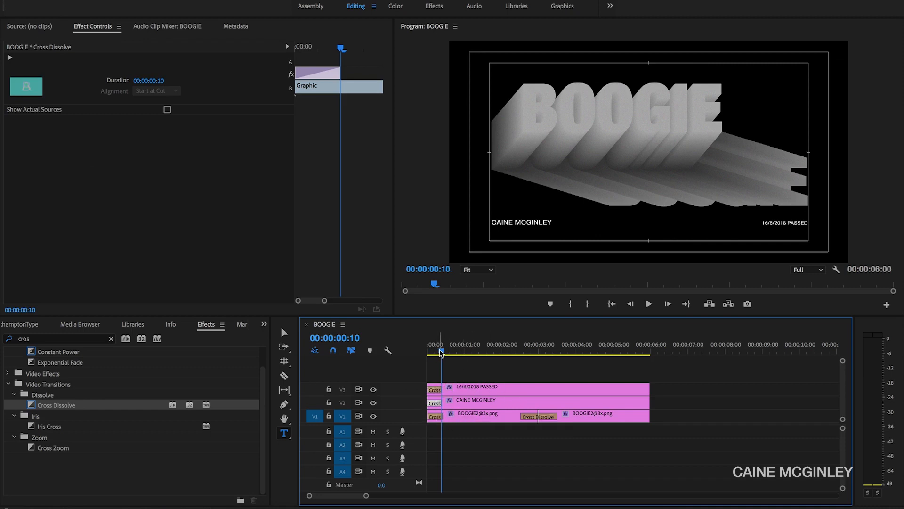
{"action": "left_click", "coordinate": [443, 351]}
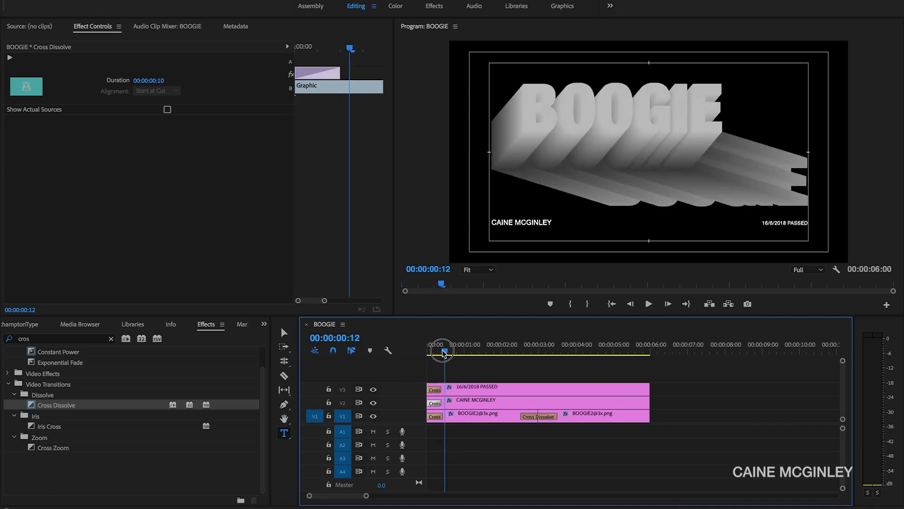